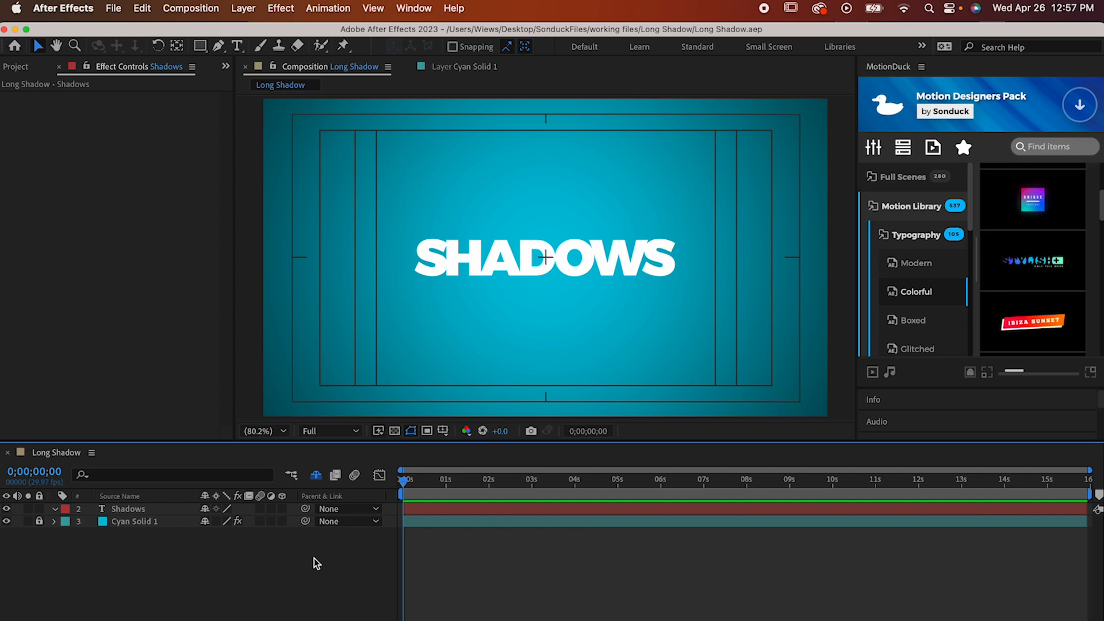
mouse_move(473, 288)
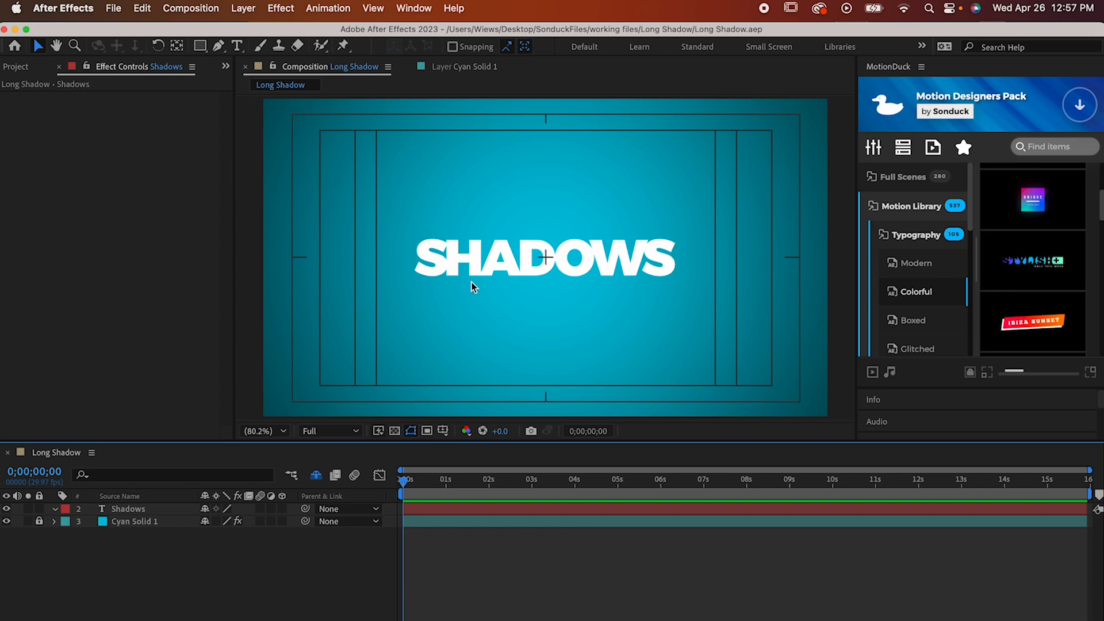
mouse_move(147, 441)
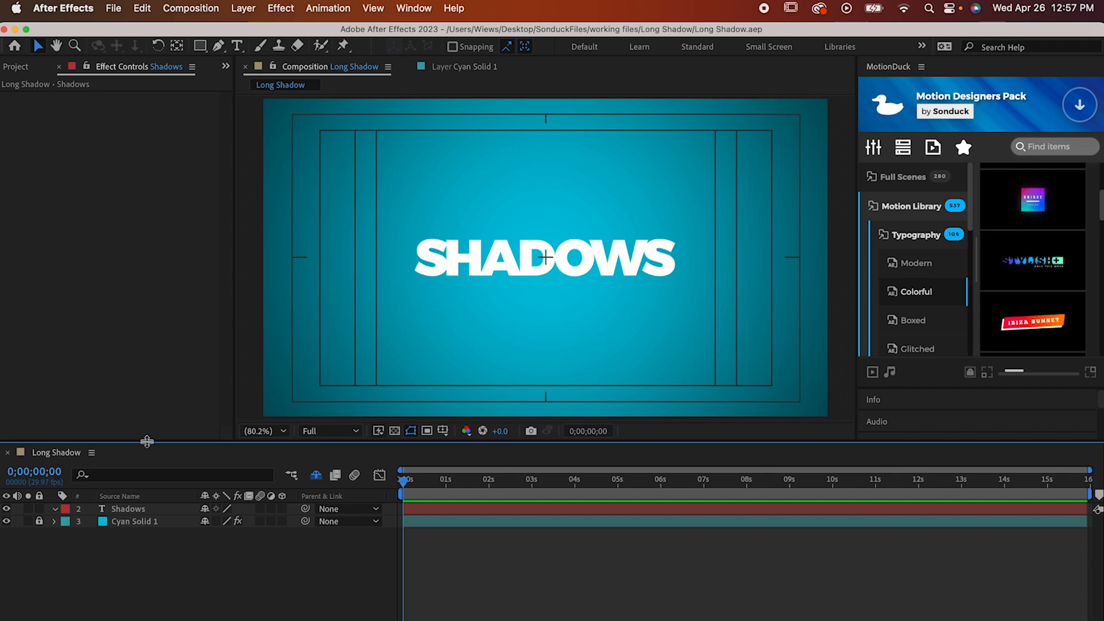
Apply CC Radial Fast Blur to the SHADOWS layer with Amount 100 and its Center near the upper left.
left_click(280, 8)
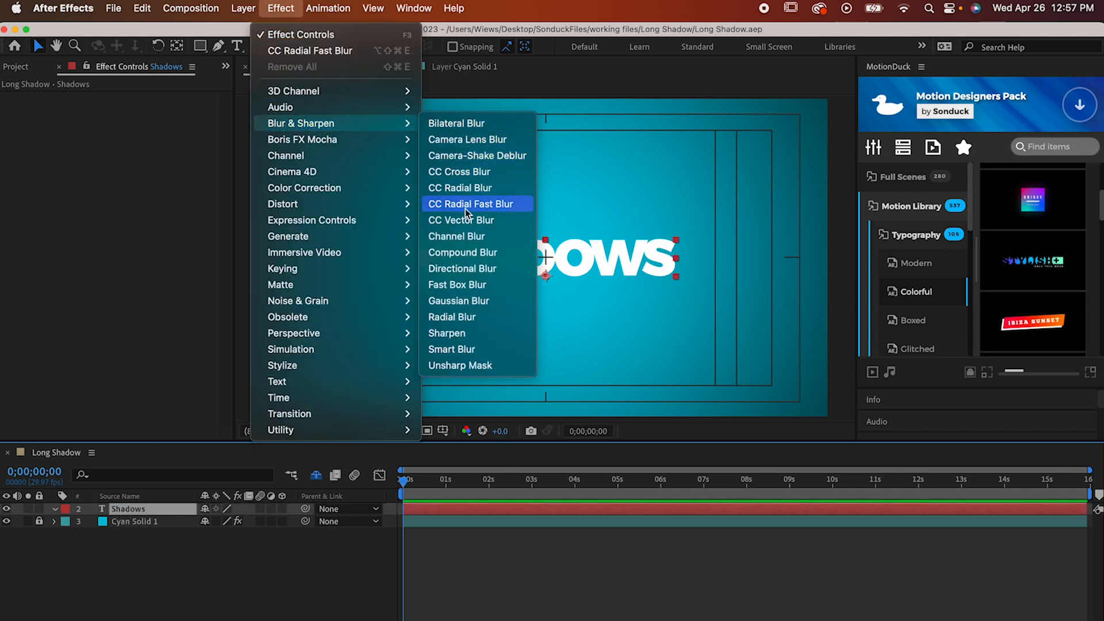
left_click(472, 204)
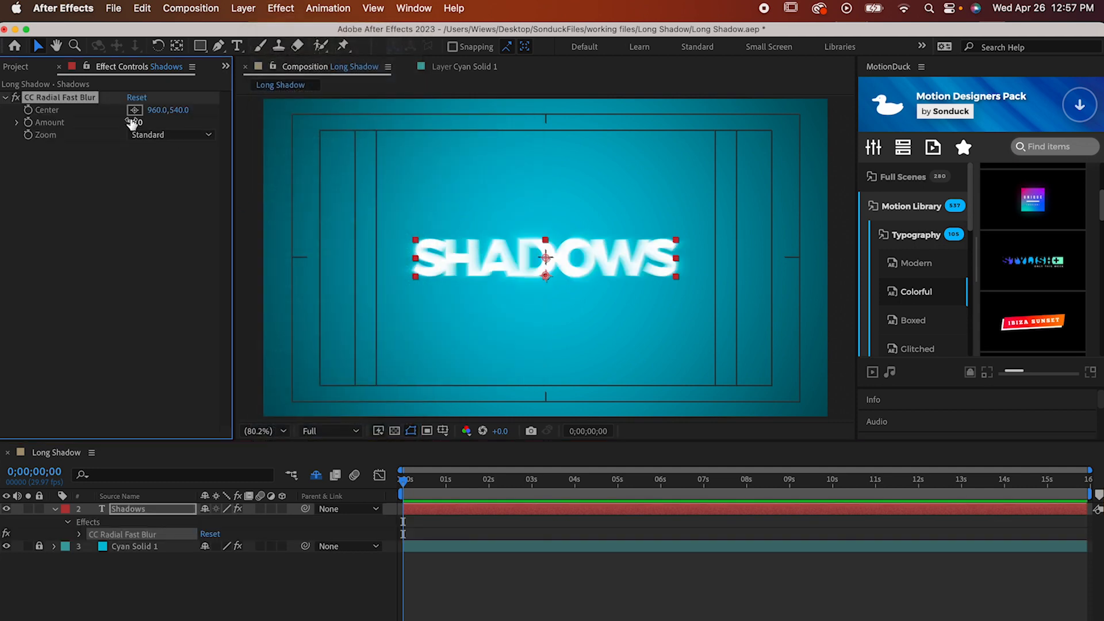
left_click_drag(134, 122, 140, 122)
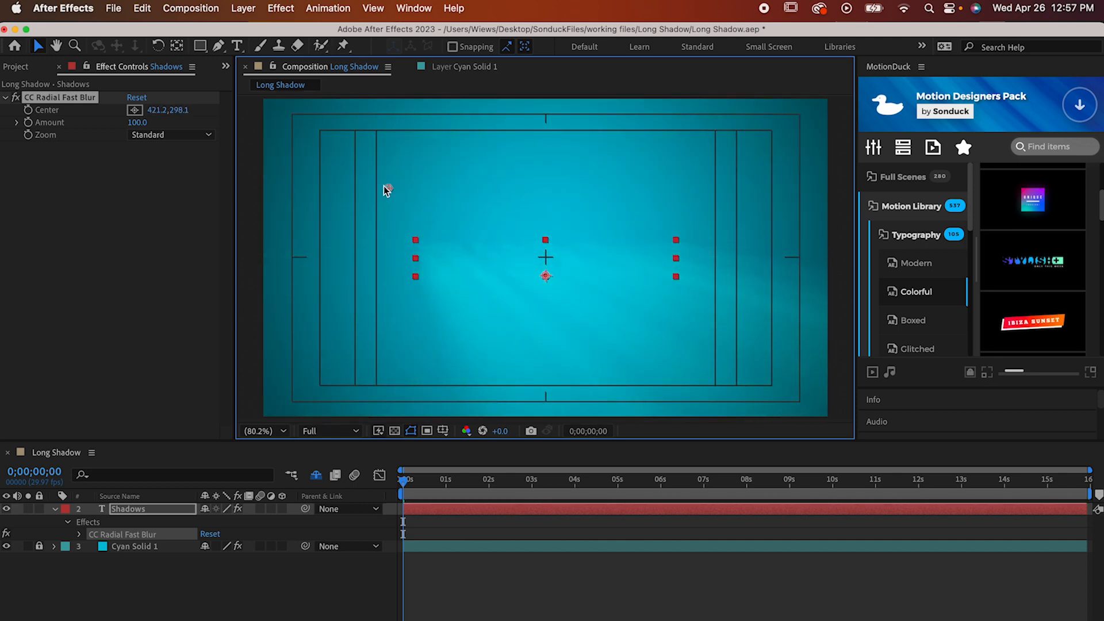
left_click_drag(387, 190, 319, 175)
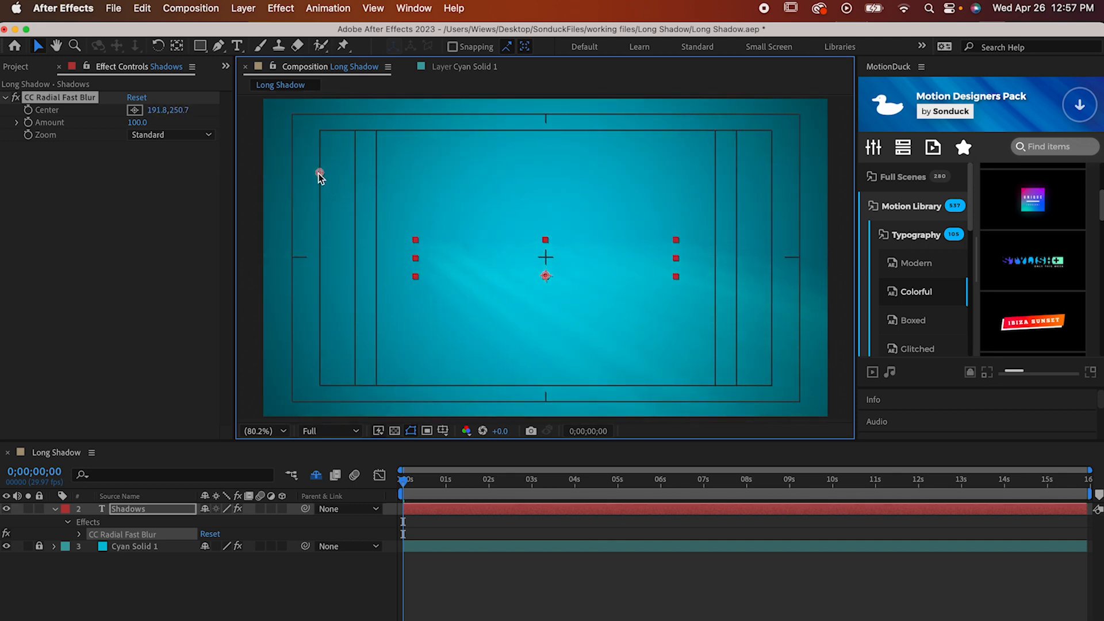
left_click_drag(318, 175, 320, 174)
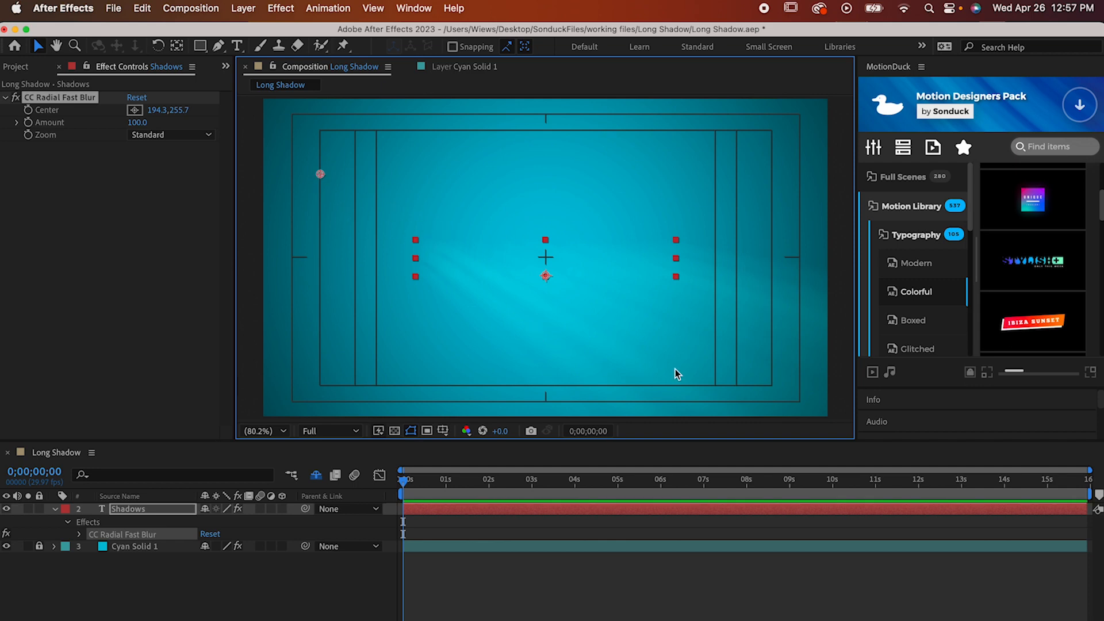
mouse_move(299, 239)
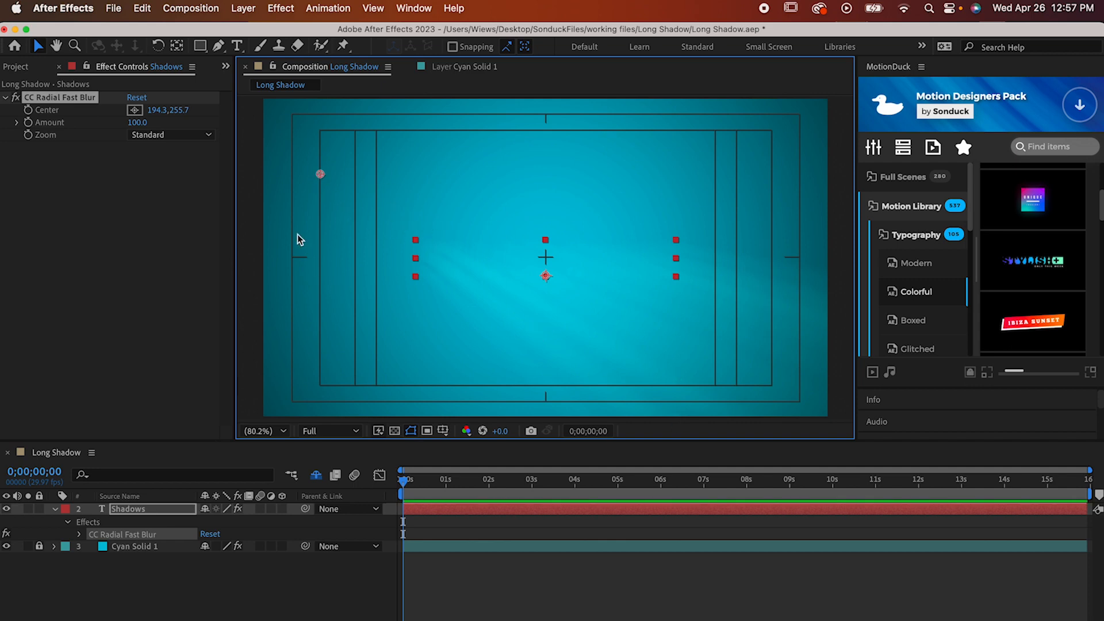
Bring up the Effect menu to add a Matte Choker to the SHADOWS layer.
left_click(281, 8)
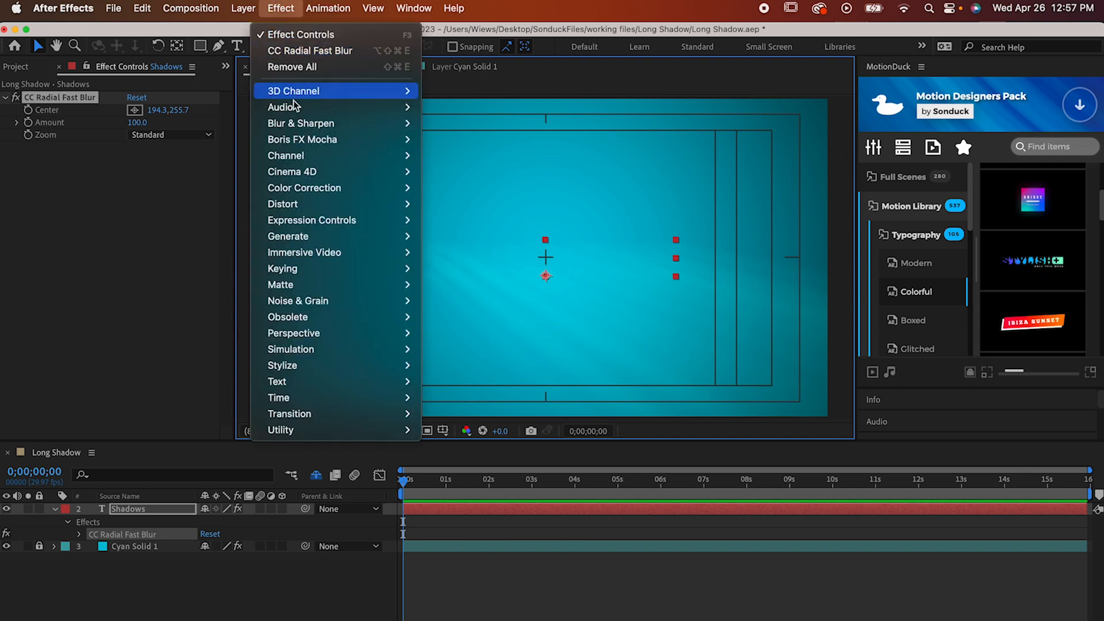
mouse_move(280, 284)
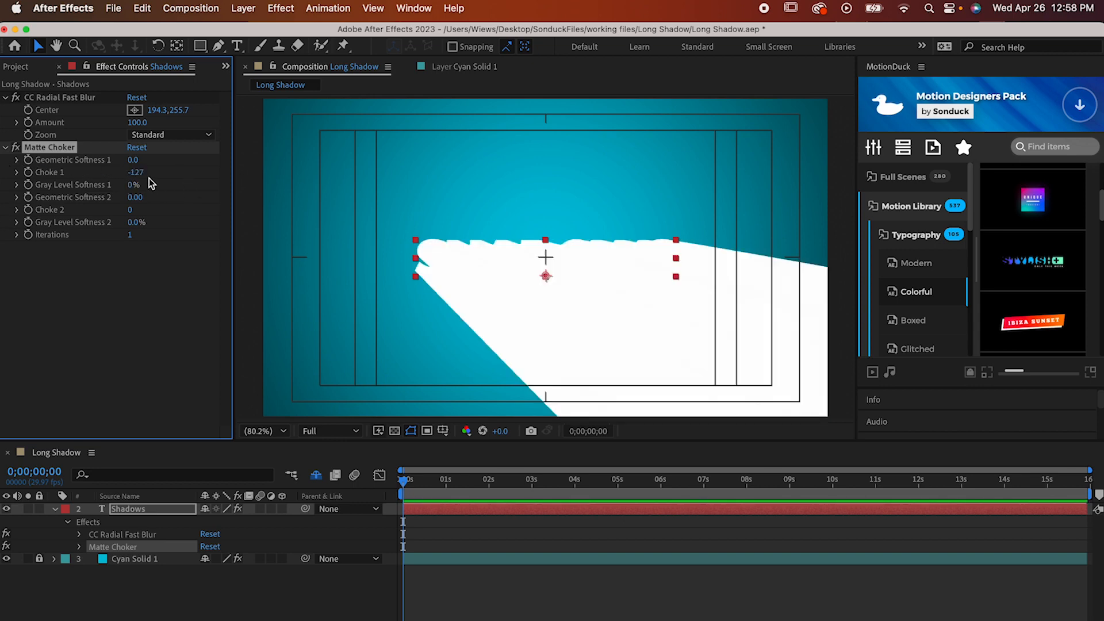
mouse_move(393, 195)
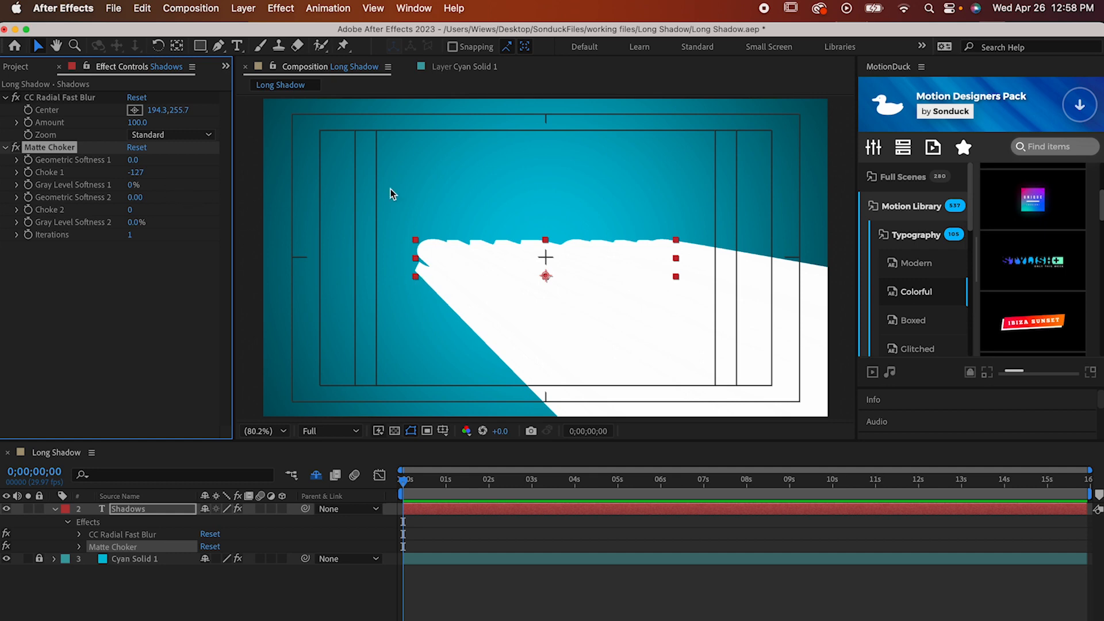
Add a Fill effect coloured black at 50% opacity so the shadow turns translucent.
left_click(280, 8)
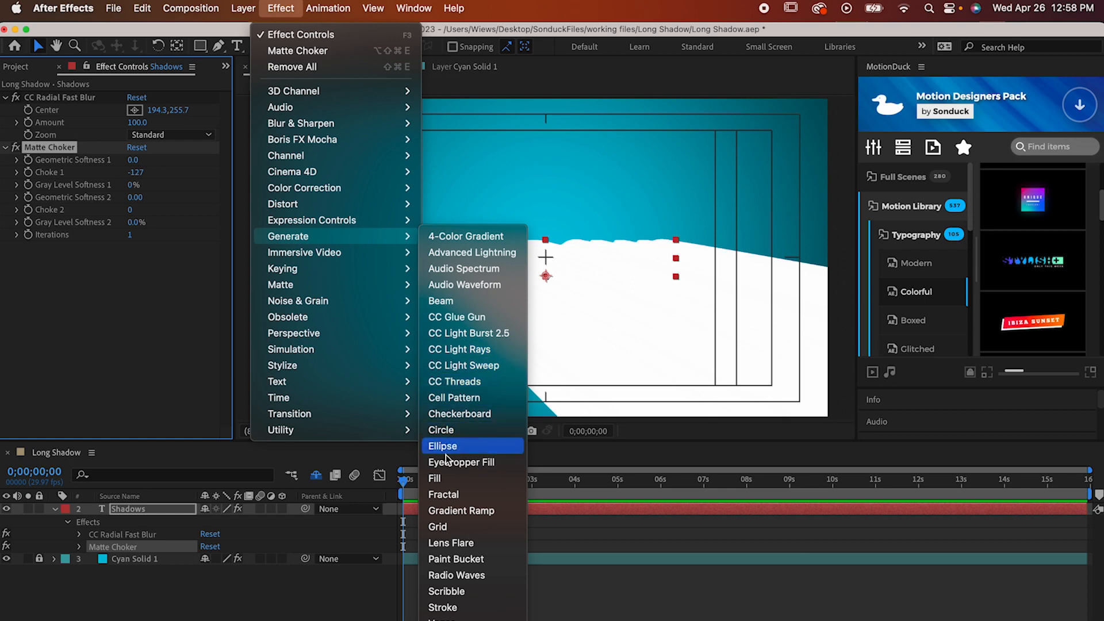
left_click(435, 478)
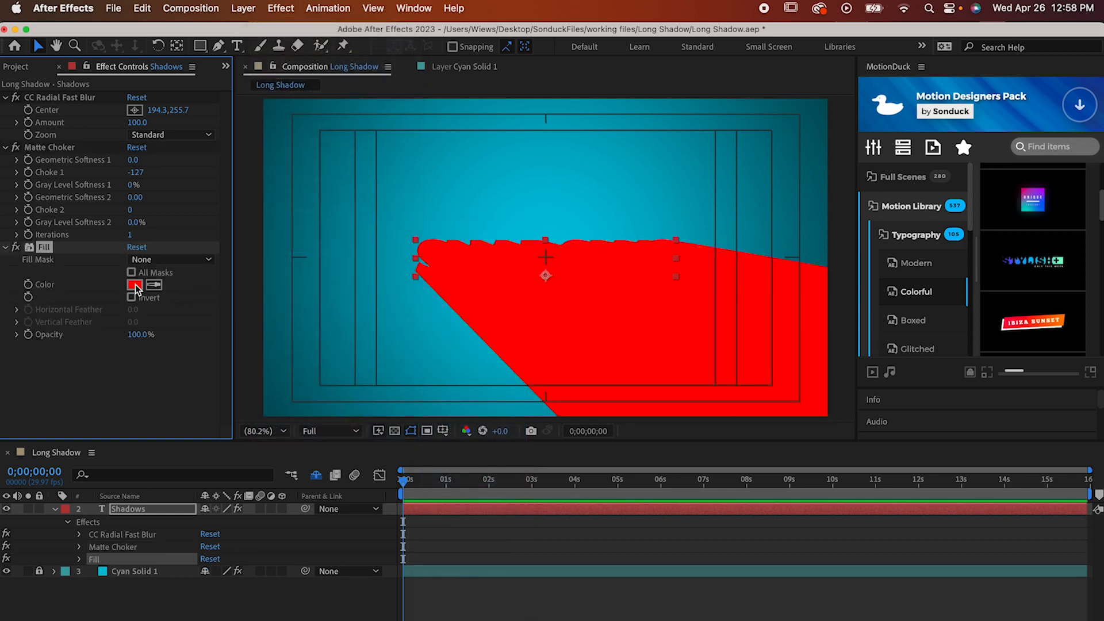
left_click(134, 284)
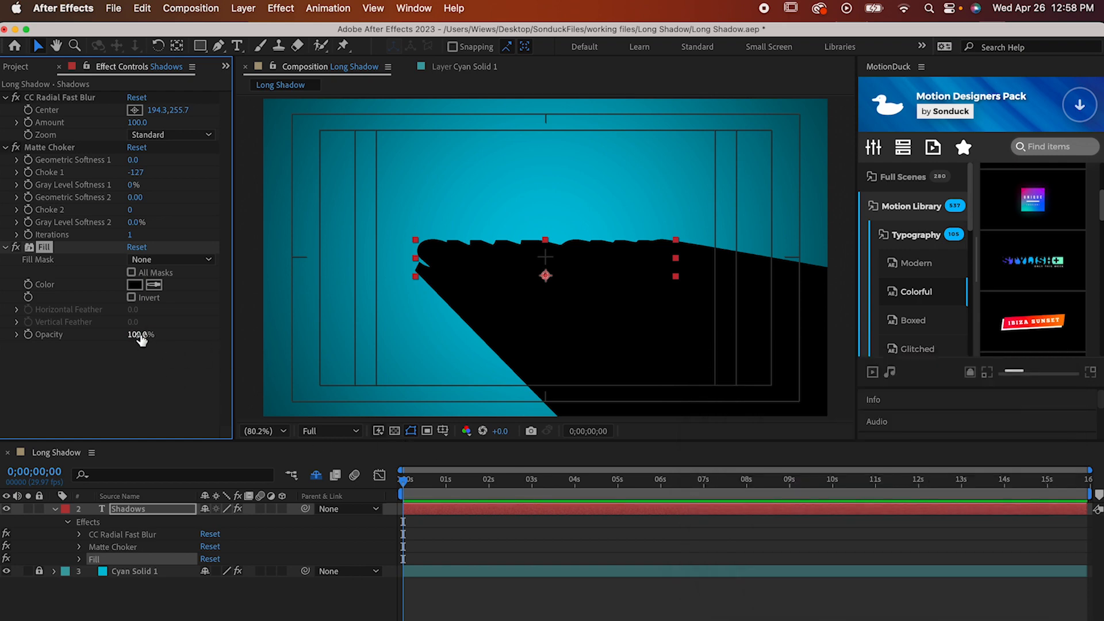
left_click_drag(140, 334, 112, 335)
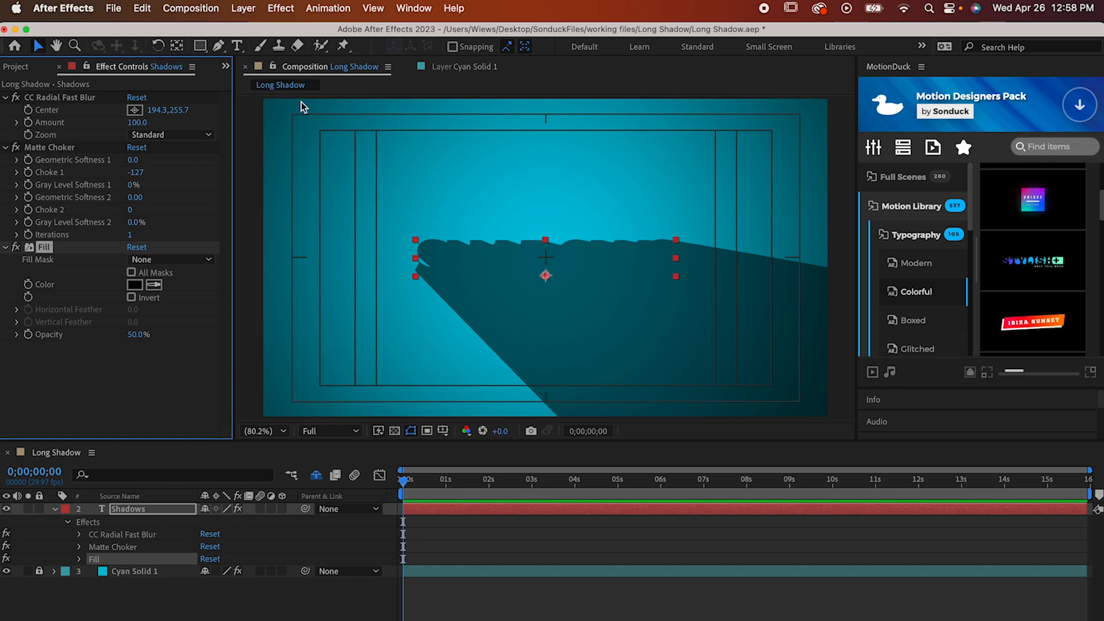
Add CC Composite with RGB Only unchecked so the solid white text sits in front of the shadow.
left_click(279, 8)
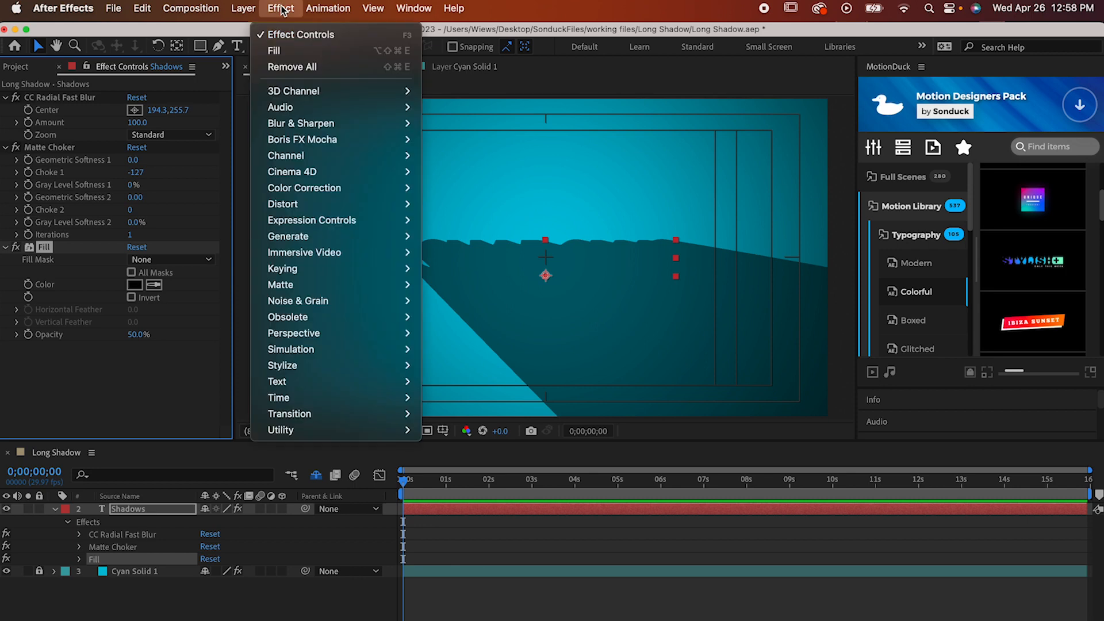
mouse_move(287, 155)
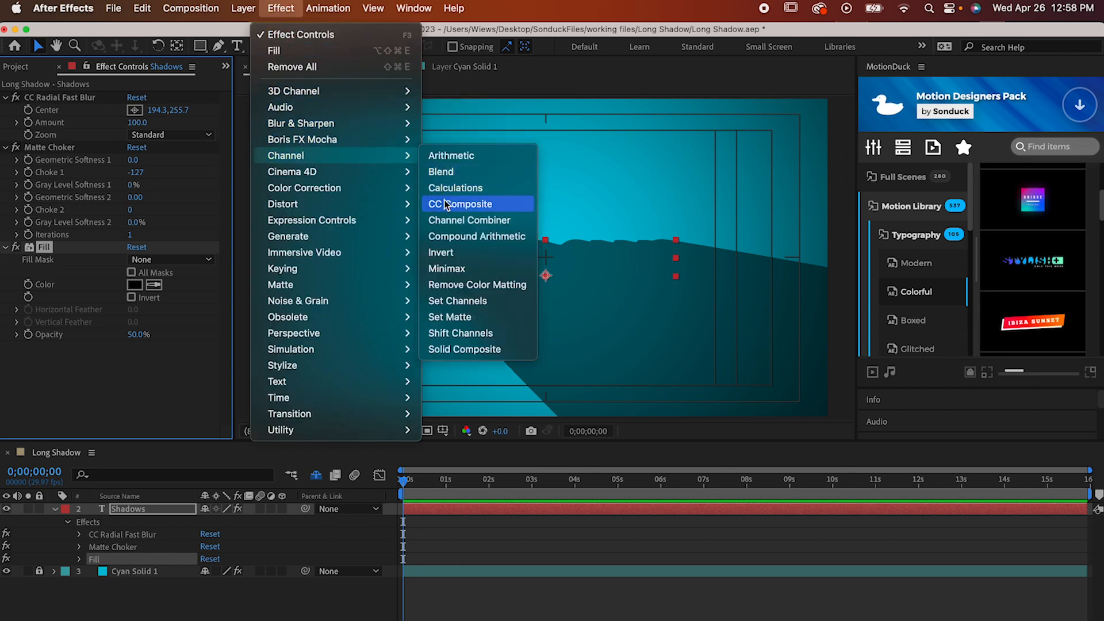
left_click(464, 203)
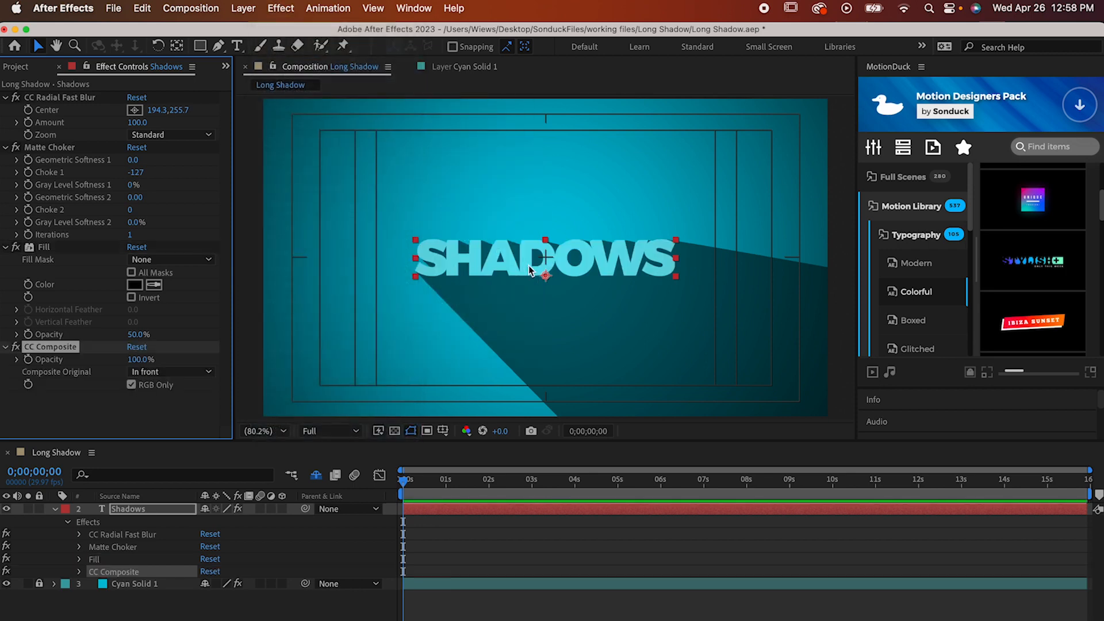
left_click(130, 384)
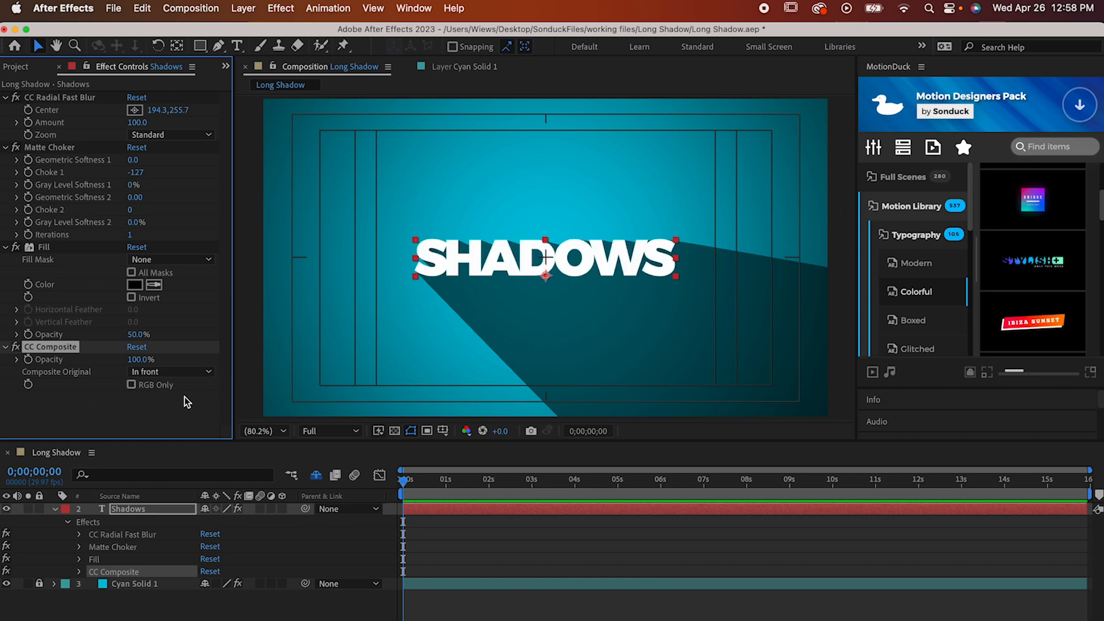
mouse_move(182, 411)
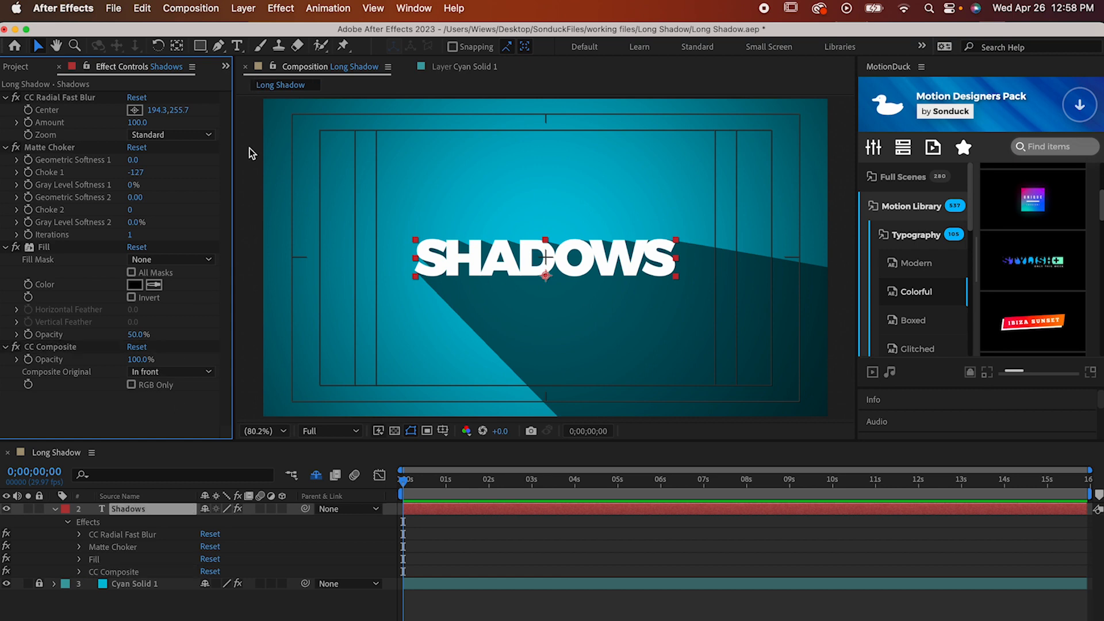
Keyframe the blur Center, moving it to the upper right at 1 second so the shadow swings.
left_click(61, 96)
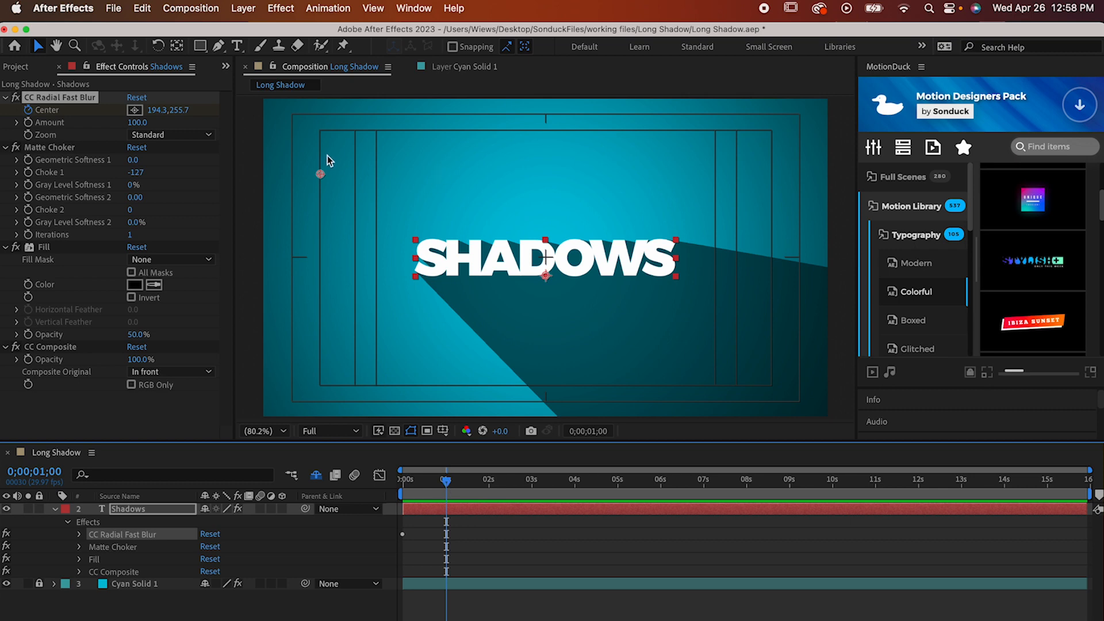
left_click_drag(321, 174, 754, 173)
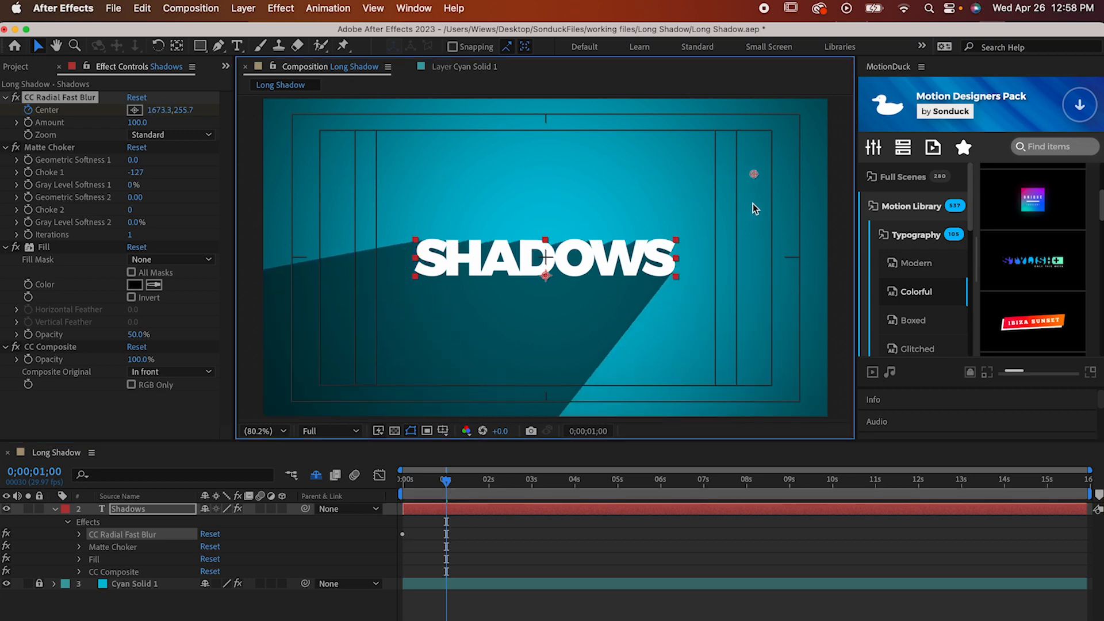
left_click_drag(754, 174, 771, 173)
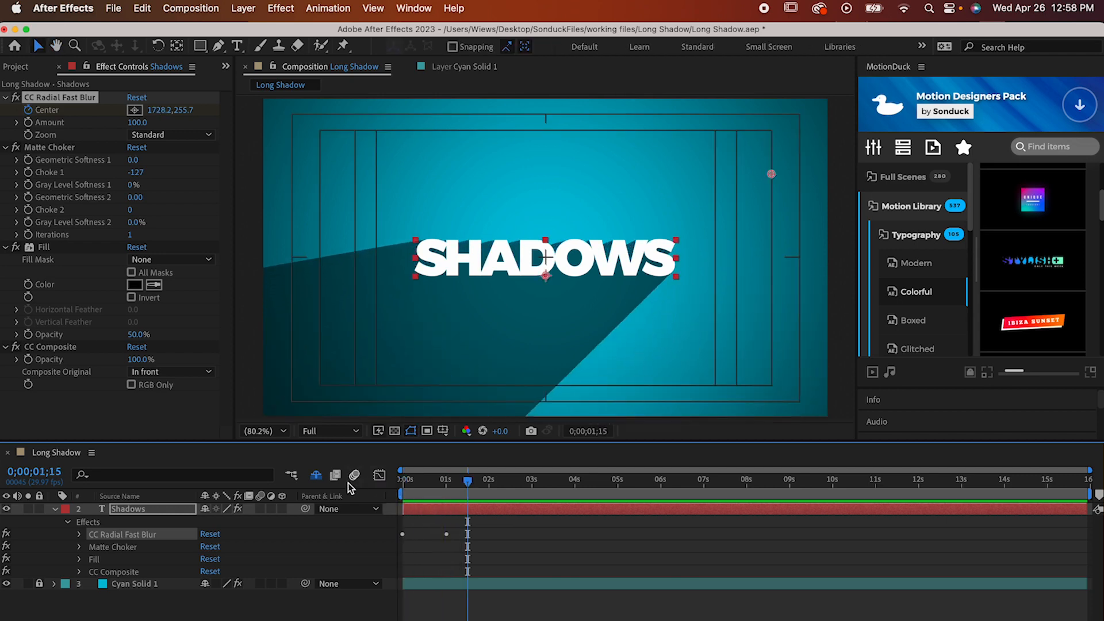
left_click(280, 8)
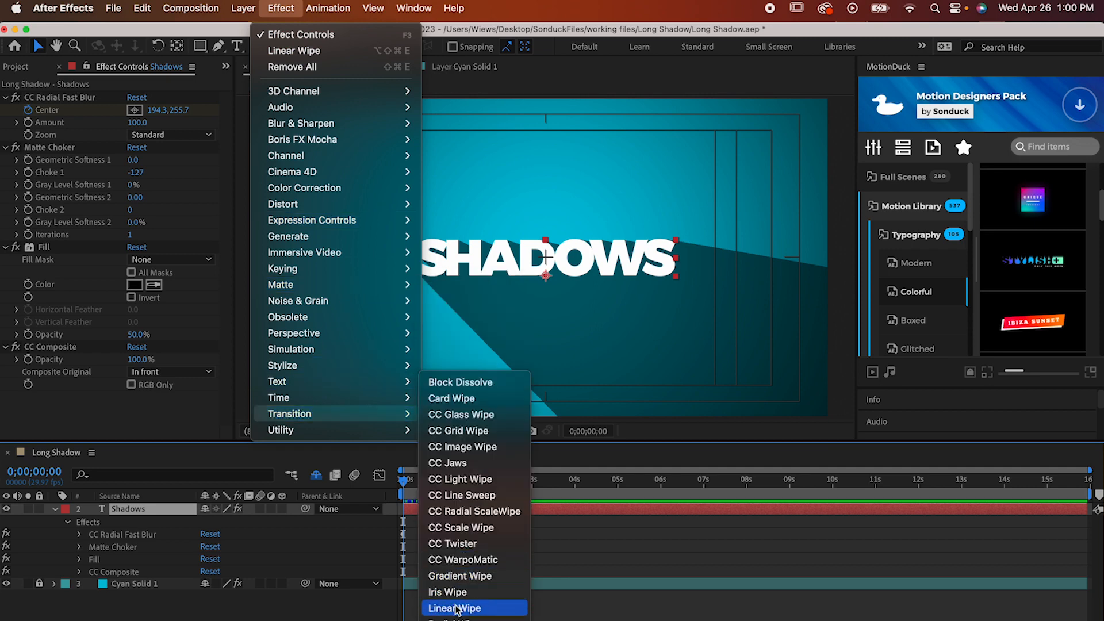
Add a feathered Linear Wipe angled about −22 degrees and enable motion blur for the animated layers.
left_click(457, 608)
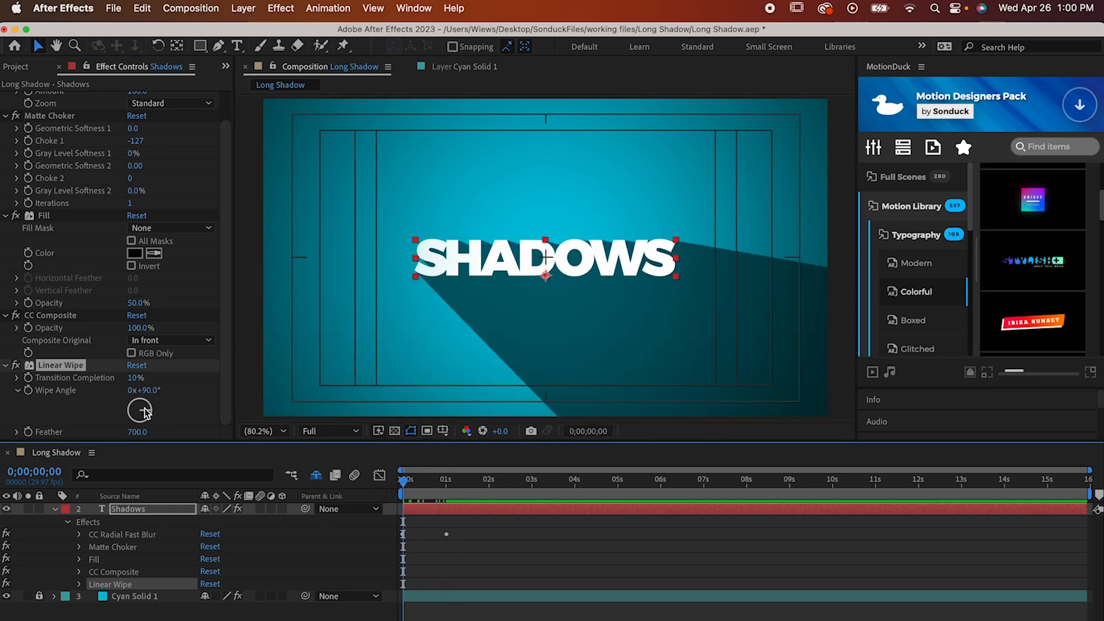
left_click_drag(139, 410, 139, 411)
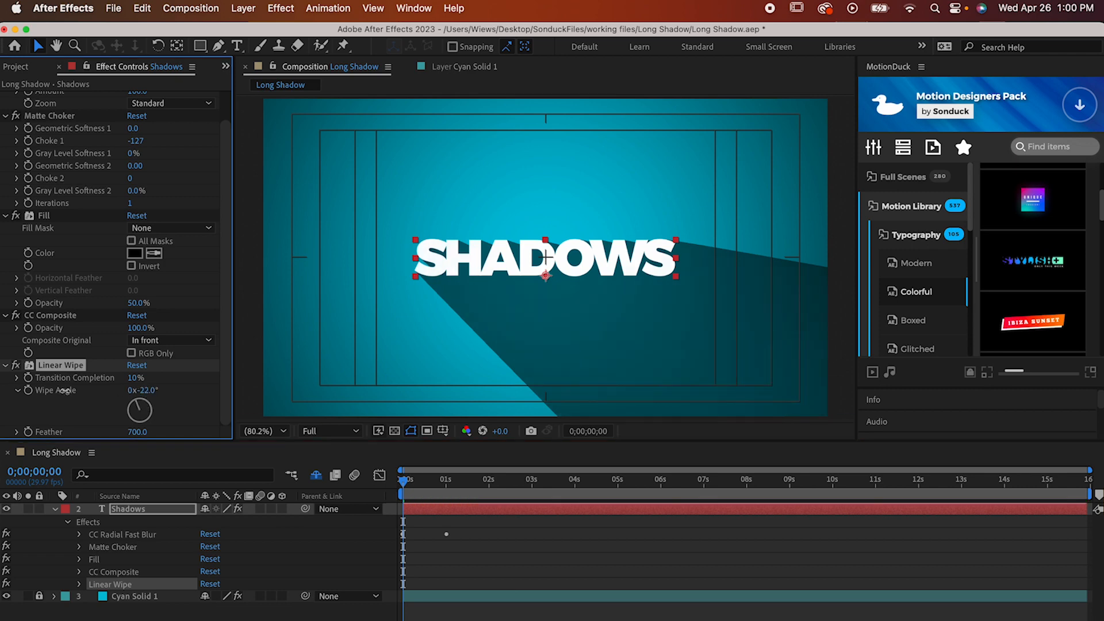
left_click_drag(140, 390, 155, 390)
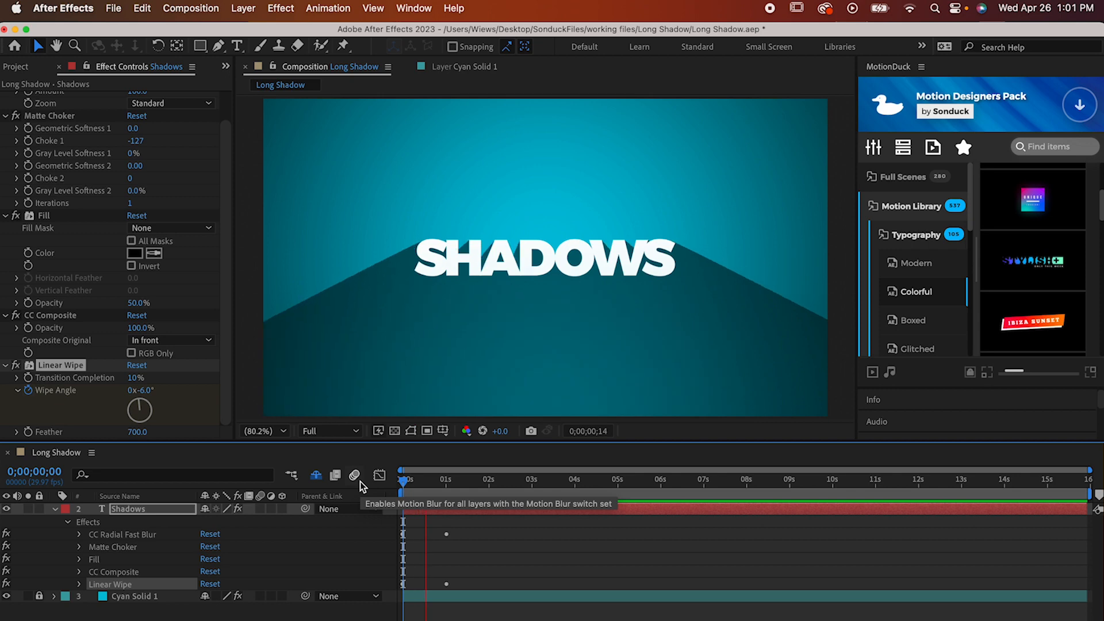
left_click(488, 478)
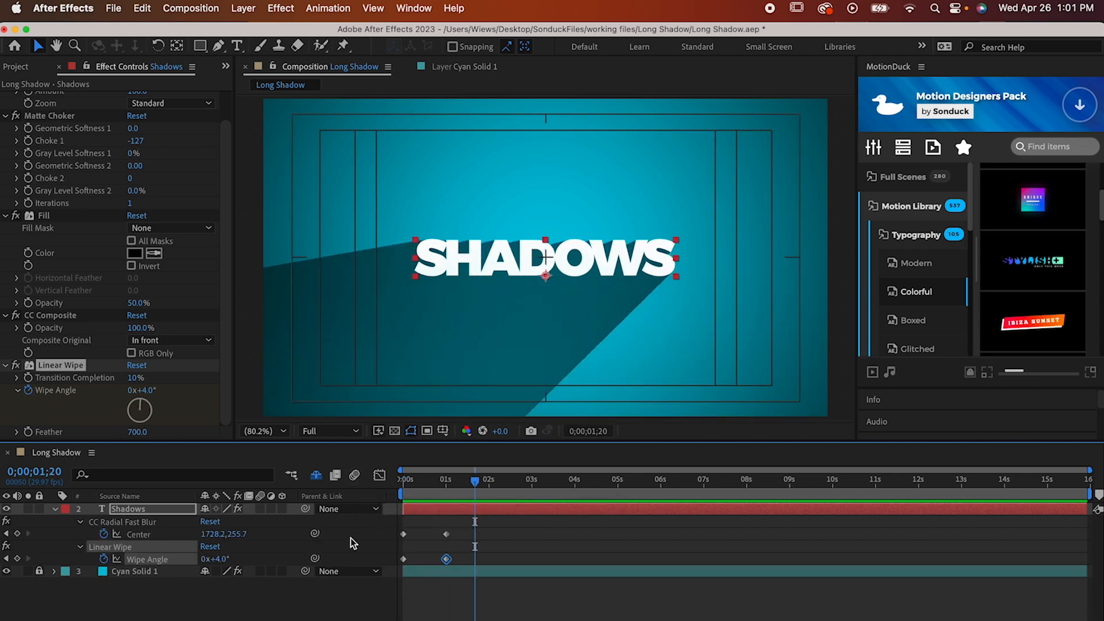